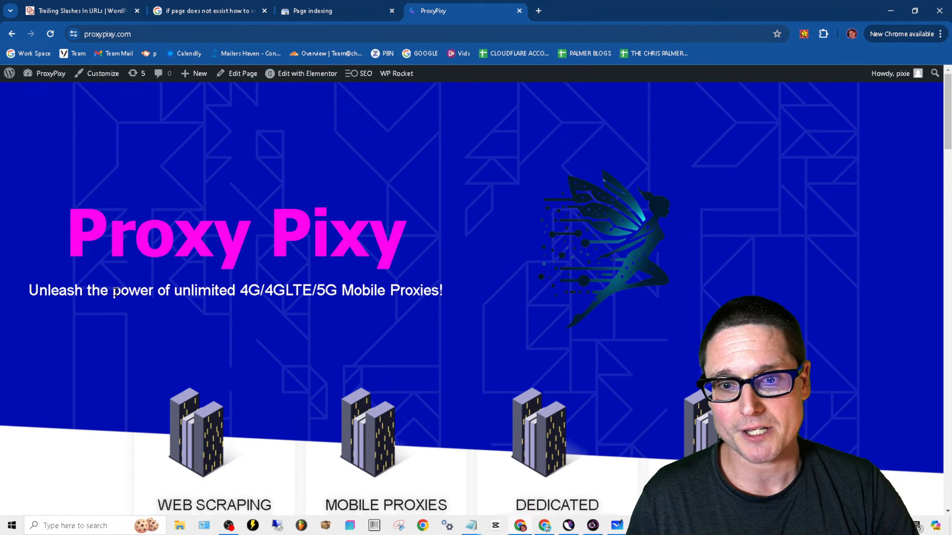
# Switch from the WordPress site to the Search Console Page indexing report tab.
pyautogui.click(328, 11)
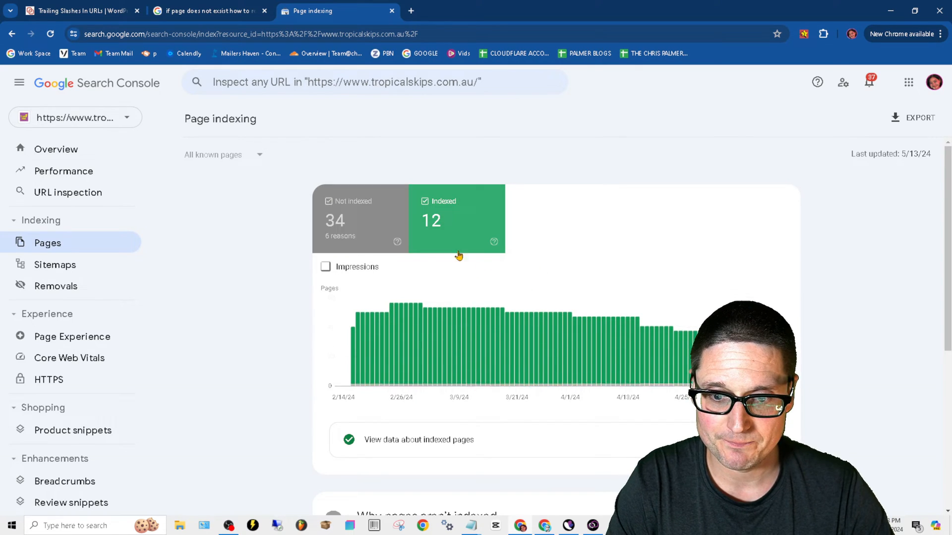
# Bring the Why pages aren't indexed table, including Page with redirect, into view.
pyautogui.scroll(-3)
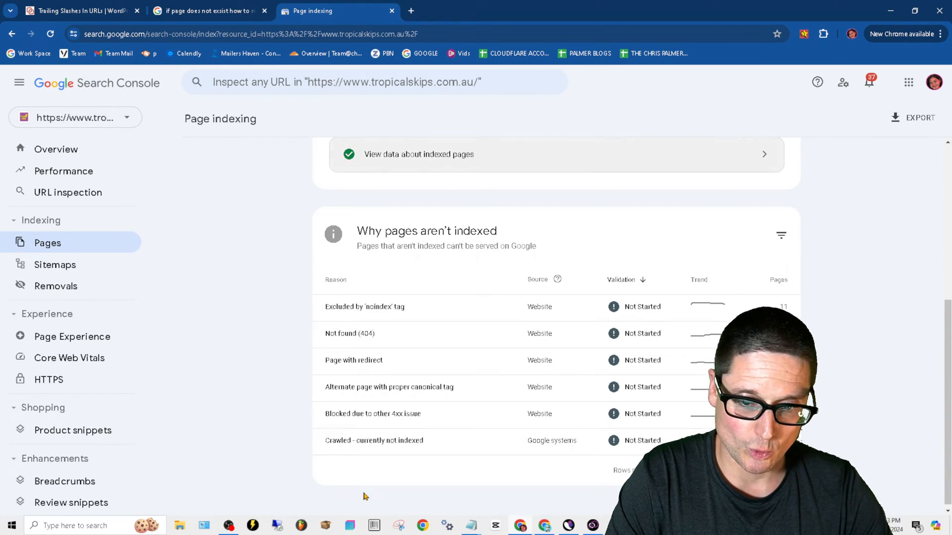
pyautogui.moveTo(375, 364)
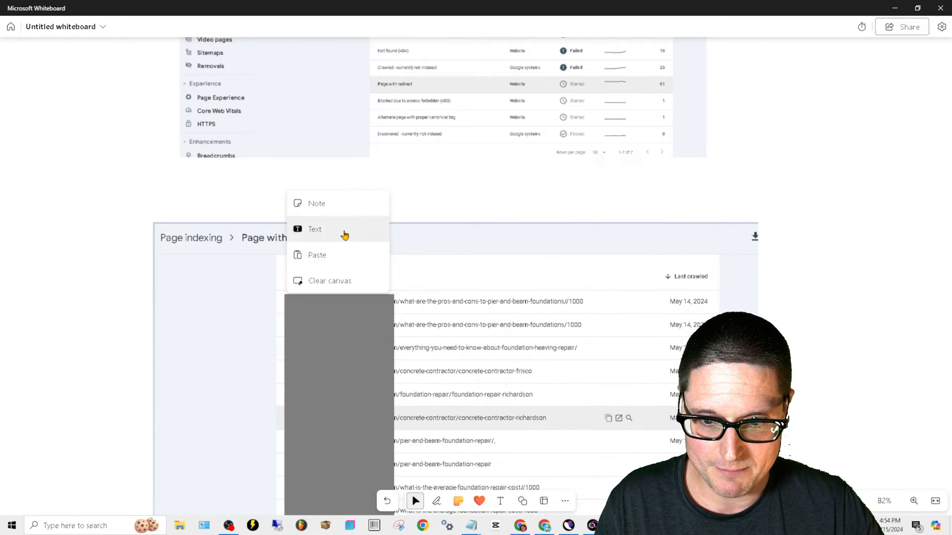
# Label the redirect screenshot with the example URL chrispalmer.org/seo-expert, without a trailing slash.
pyautogui.click(314, 229)
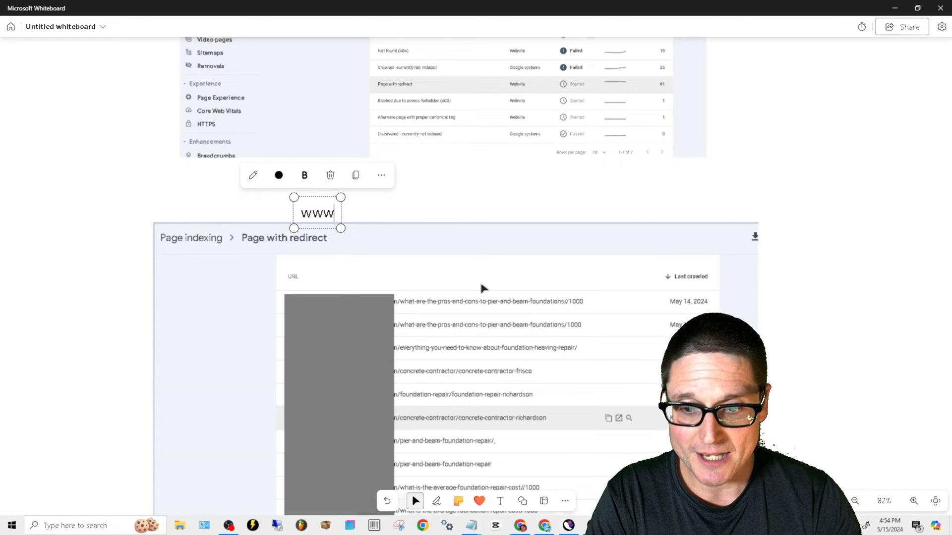
pyautogui.write('.c')
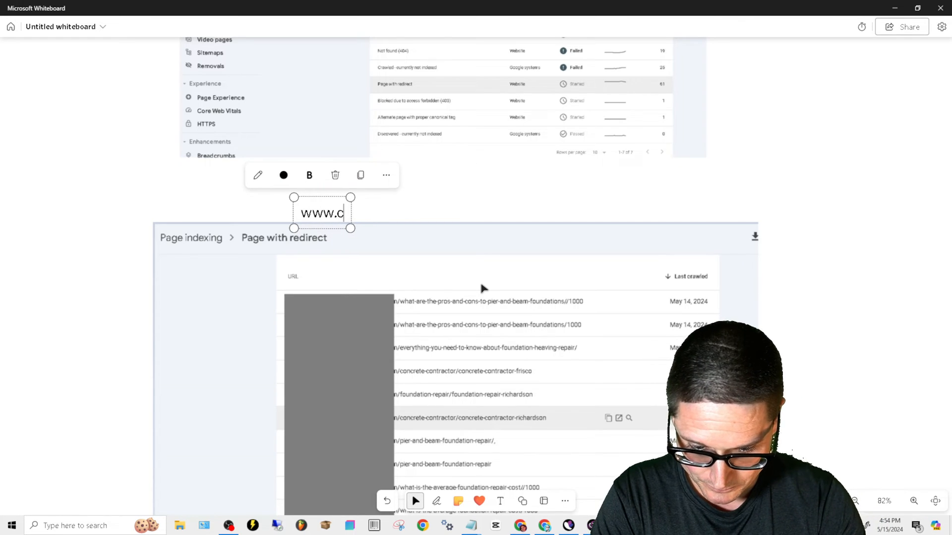
pyautogui.write('hr')
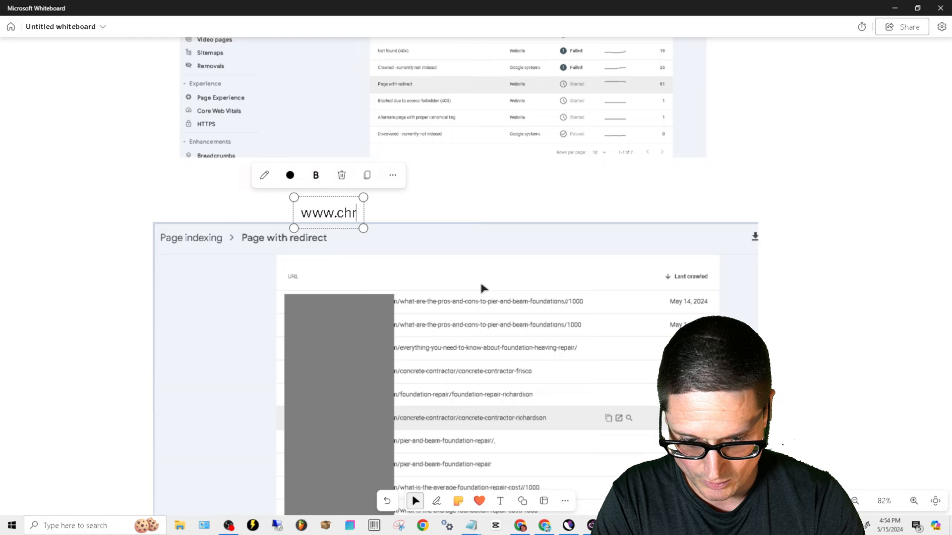
pyautogui.write('ispalmer.org')
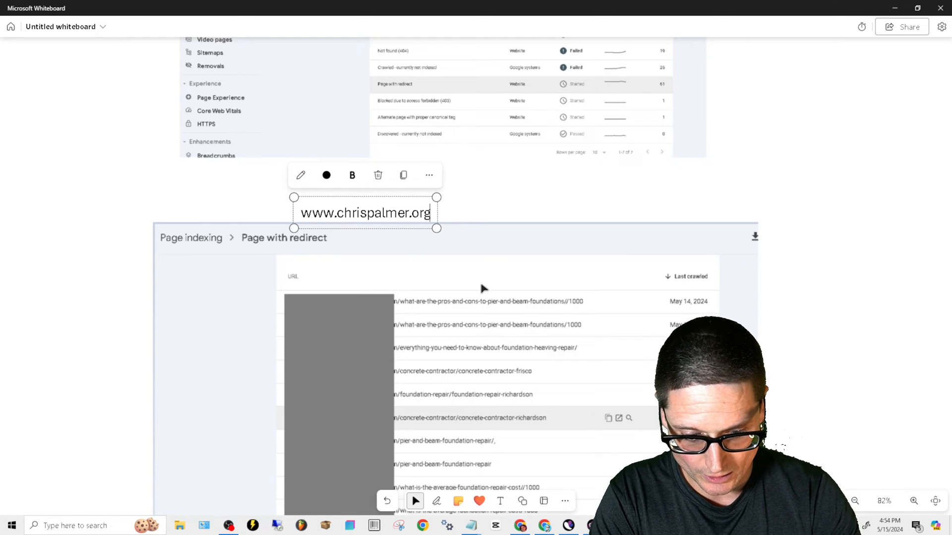
pyautogui.write('/s')
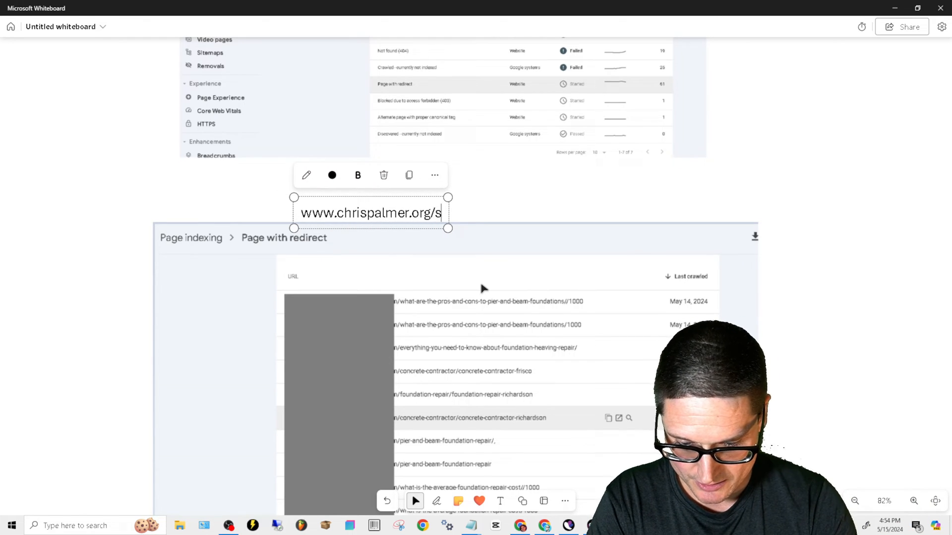
pyautogui.write('eo-exper')
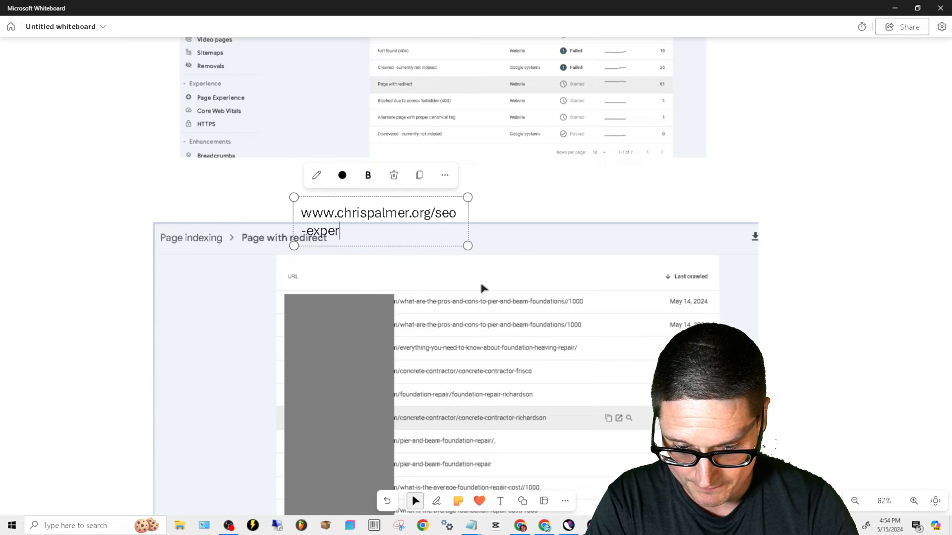
pyautogui.write('t/')
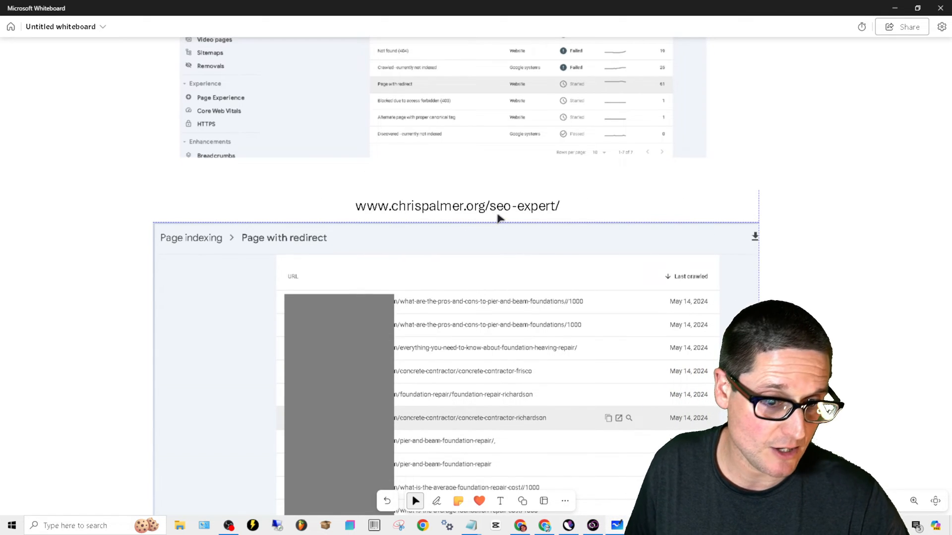
pyautogui.click(456, 206)
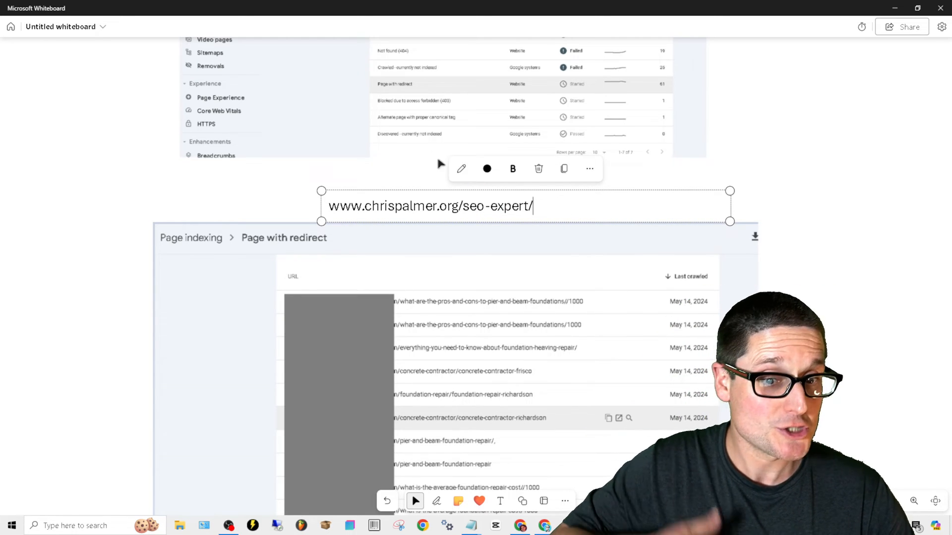
pyautogui.press('Backspace')
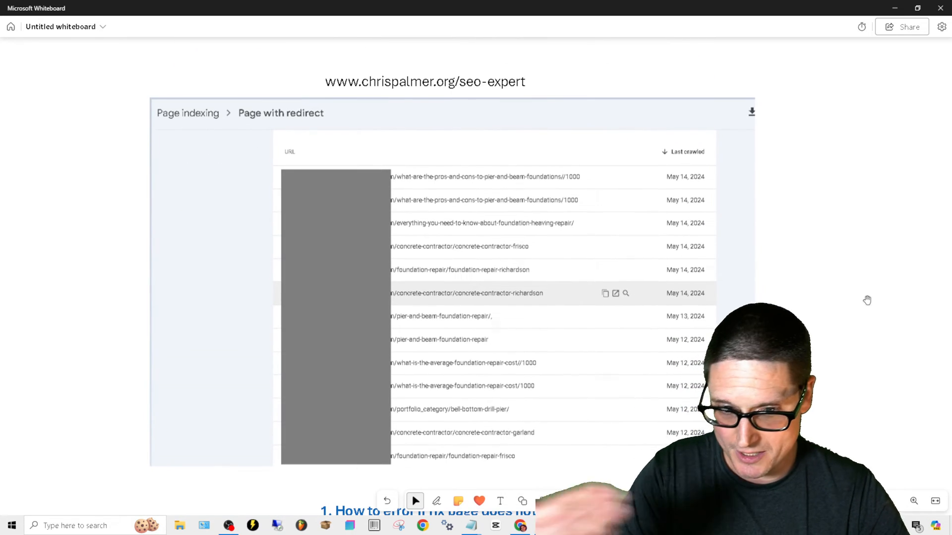
# Review the Page with redirect screenshot, then reveal the two numbered fixes below it.
pyautogui.click(452, 280)
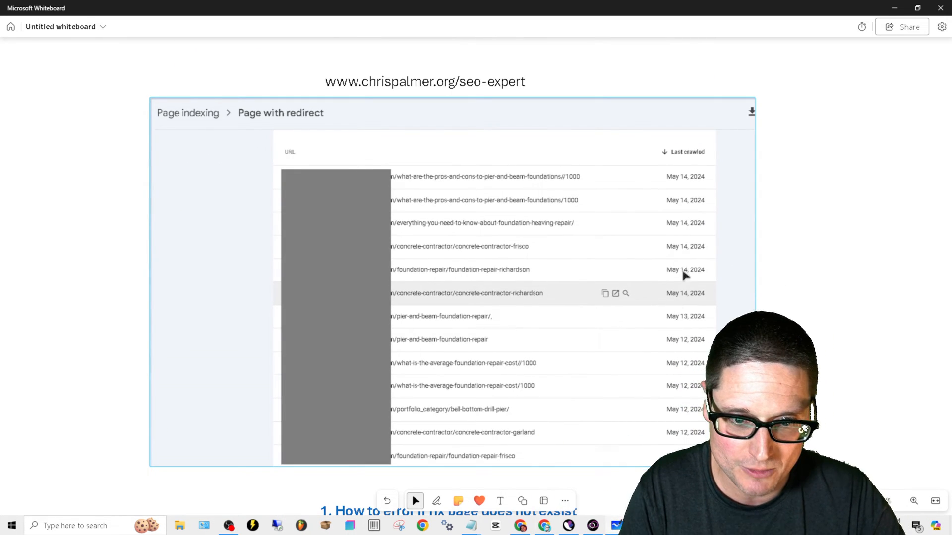
pyautogui.moveTo(406, 255)
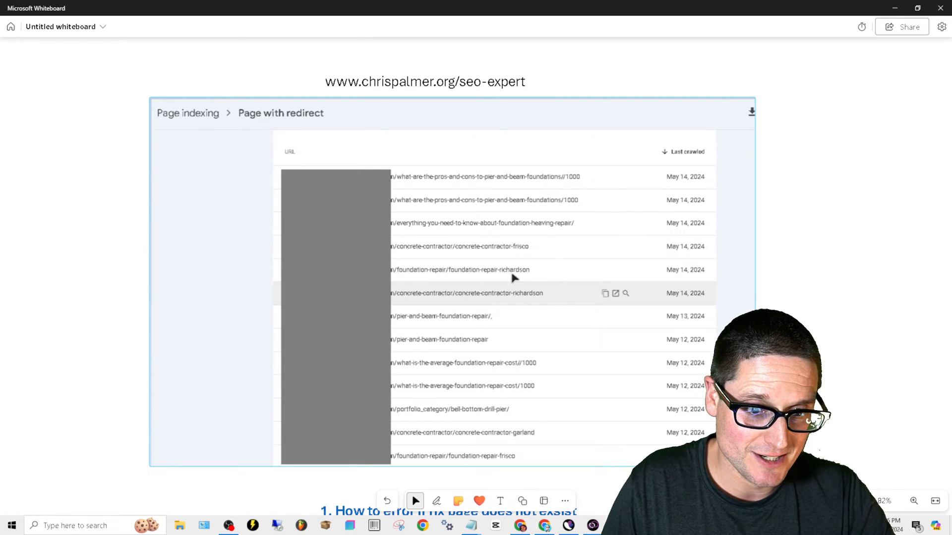
pyautogui.moveTo(542, 241)
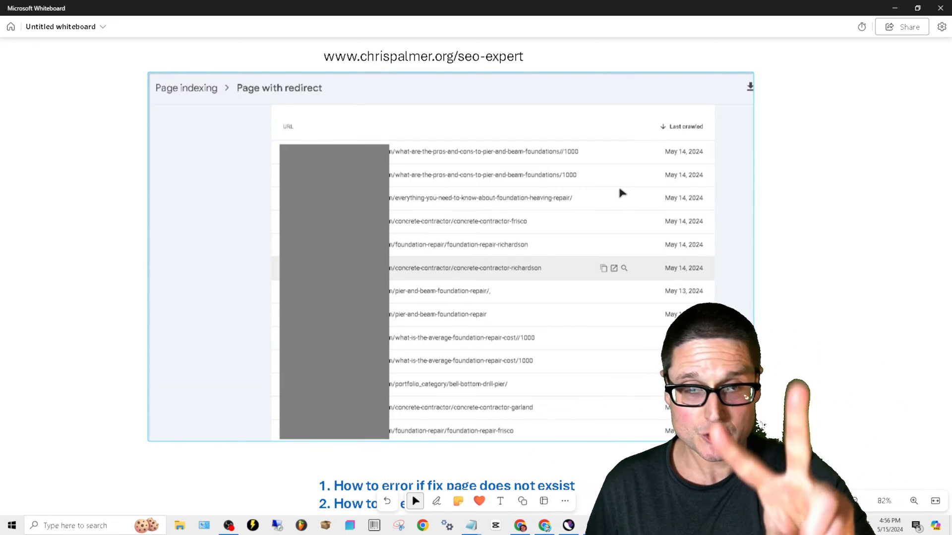
pyautogui.scroll(-3)
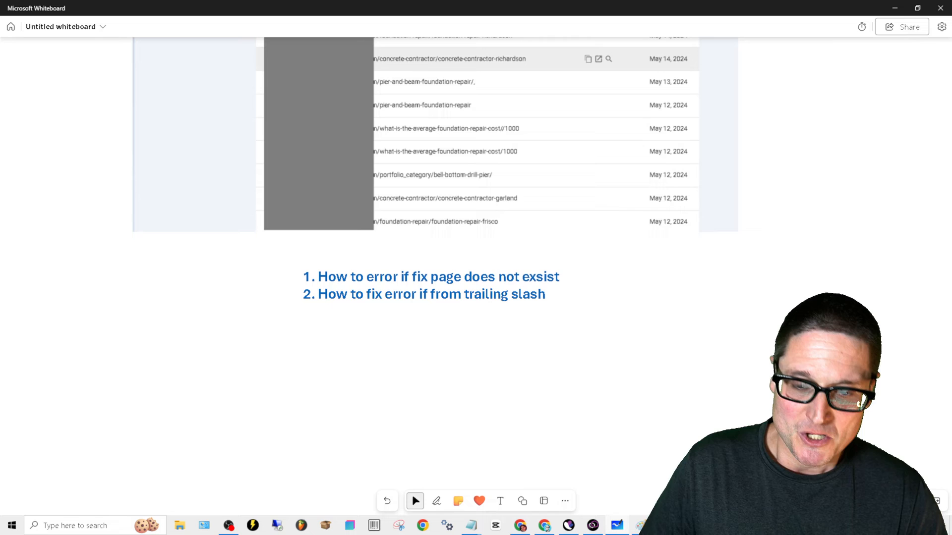
# Return from the whiteboard to the Search Console Page indexing report.
pyautogui.click(429, 285)
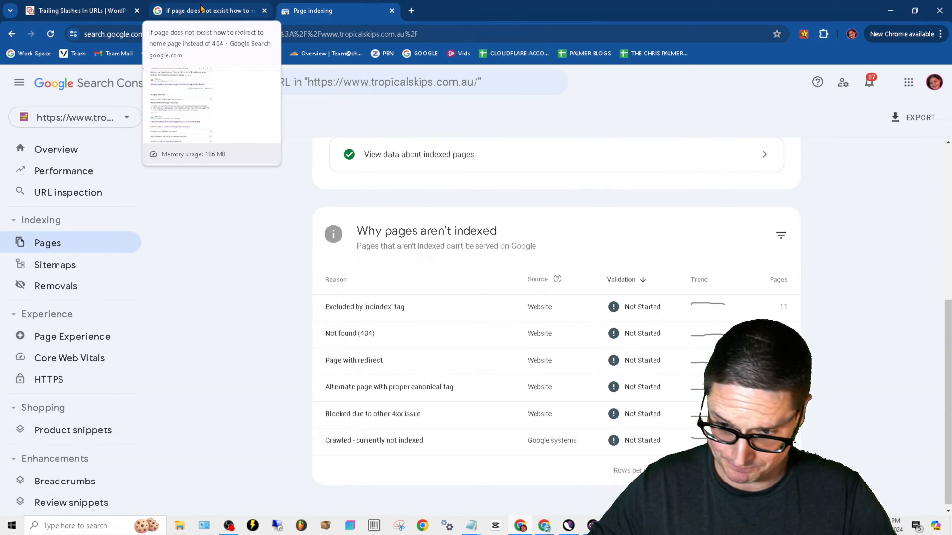
# View the search results on redirecting missing pages, then the Trailing Slashes in WordPress Permalinks article.
pyautogui.click(206, 11)
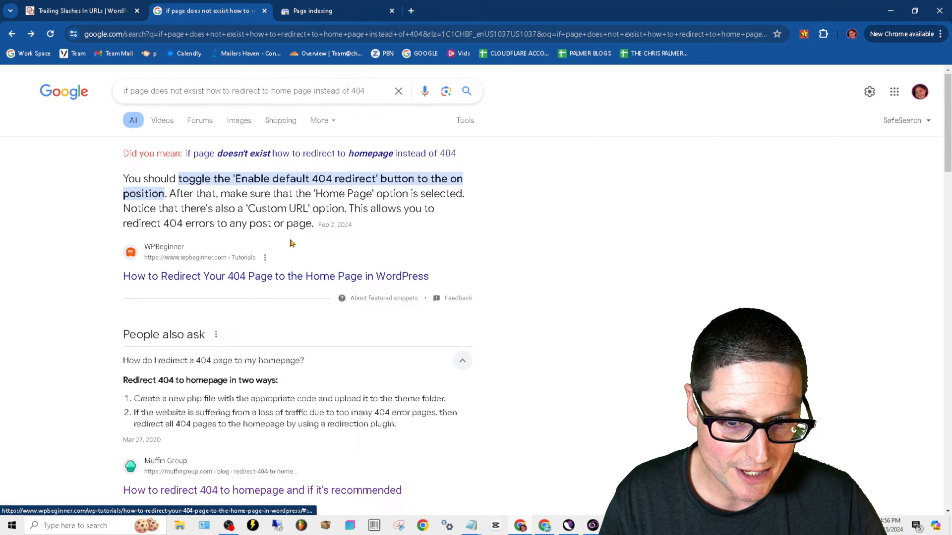
pyautogui.moveTo(380, 244)
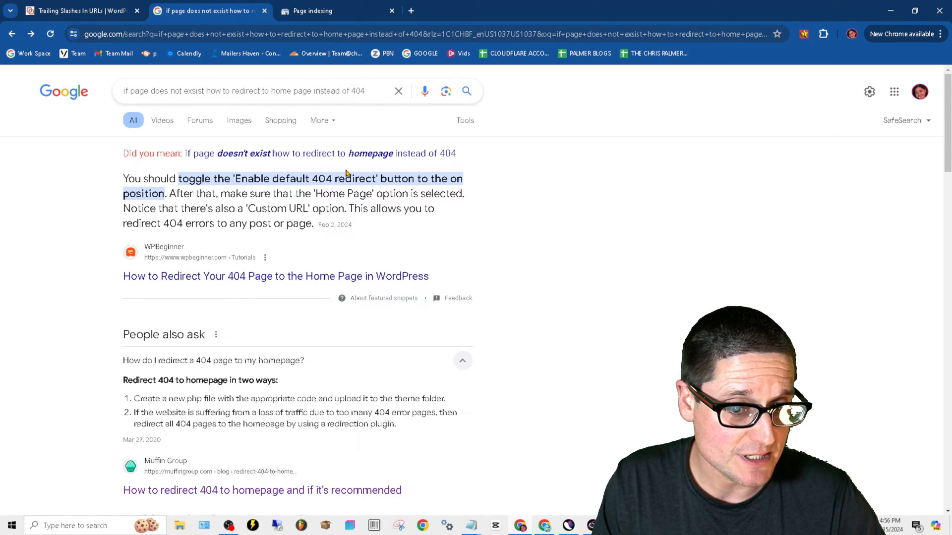
pyautogui.moveTo(476, 218)
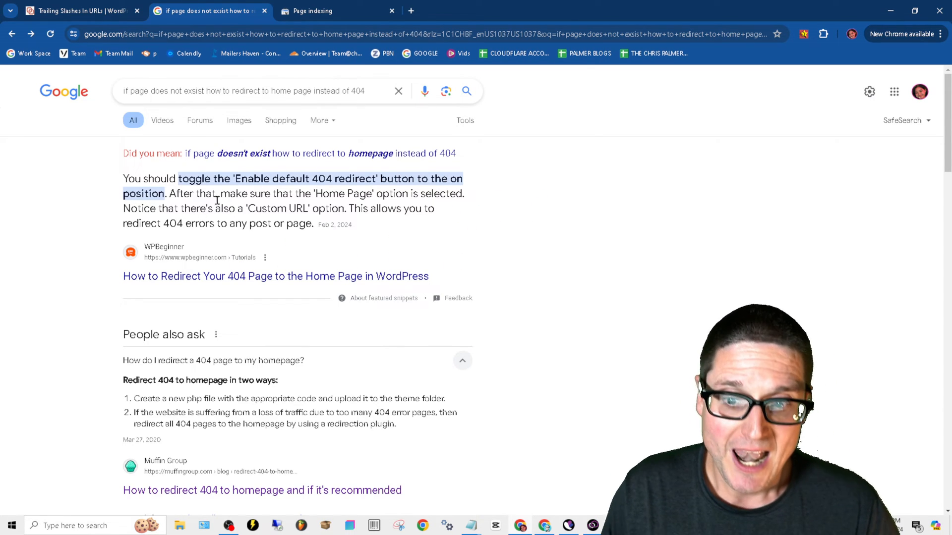
pyautogui.moveTo(440, 215)
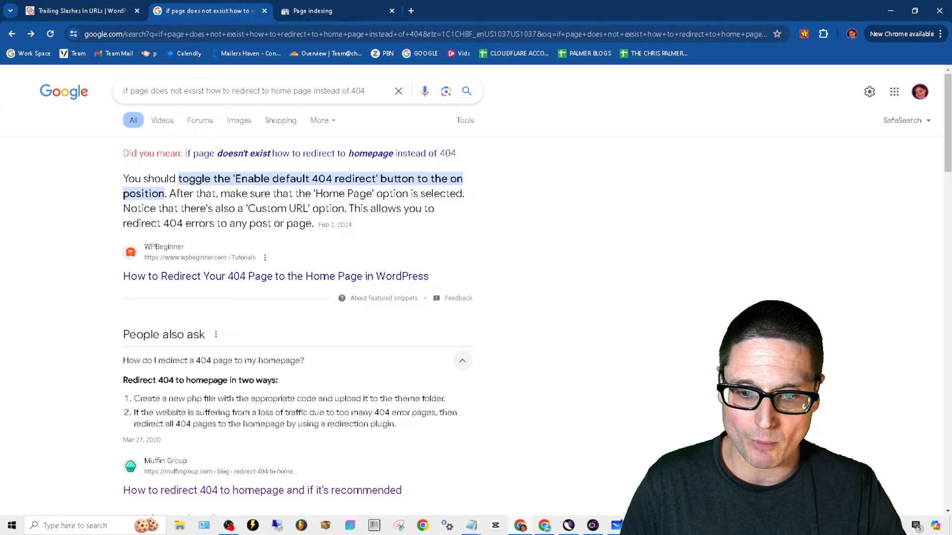
pyautogui.click(72, 11)
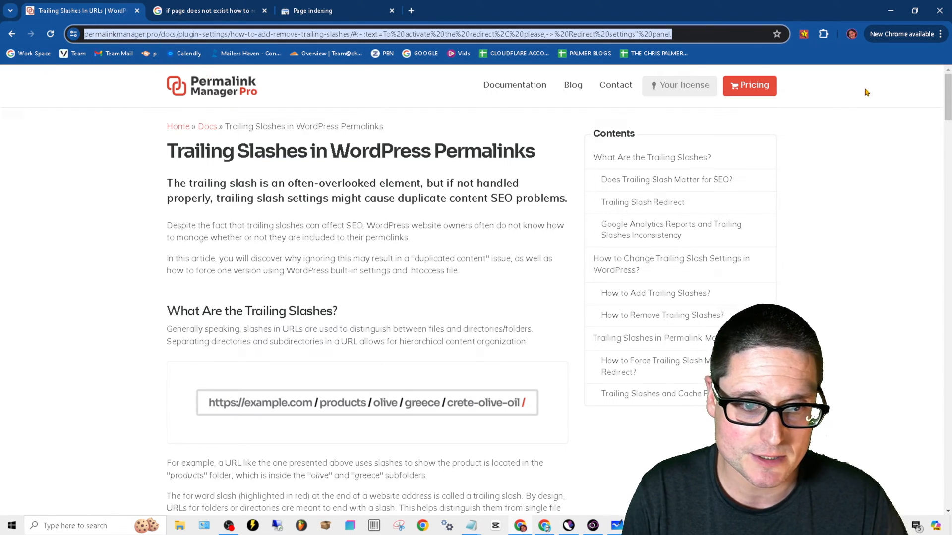
# Review the article's cache plugin .htaccess snippets, then return to the 404-redirect search results.
pyautogui.scroll(-3)
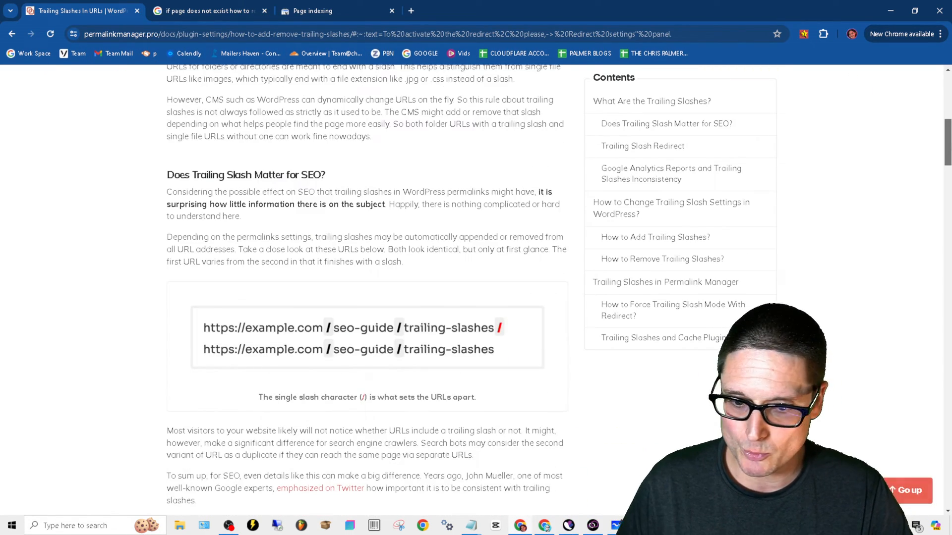
pyautogui.scroll(-3)
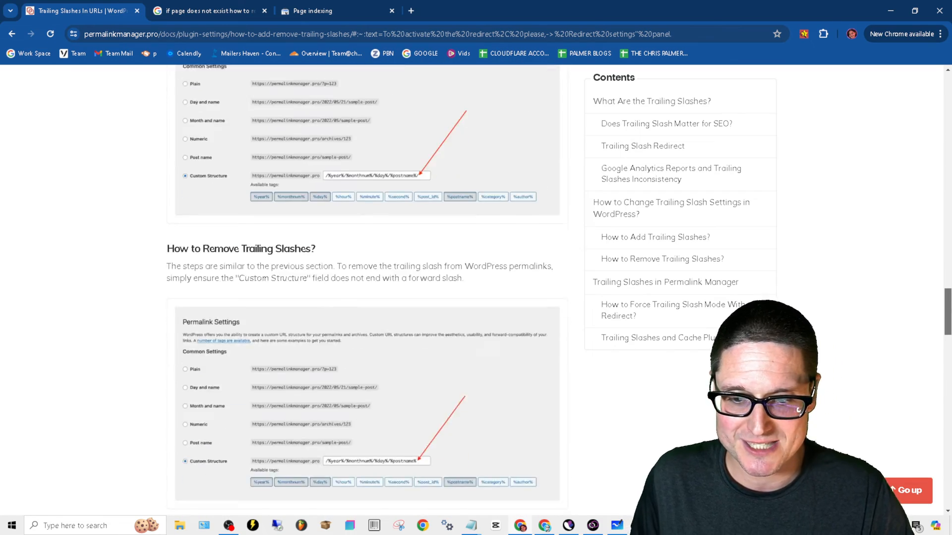
pyautogui.scroll(-3)
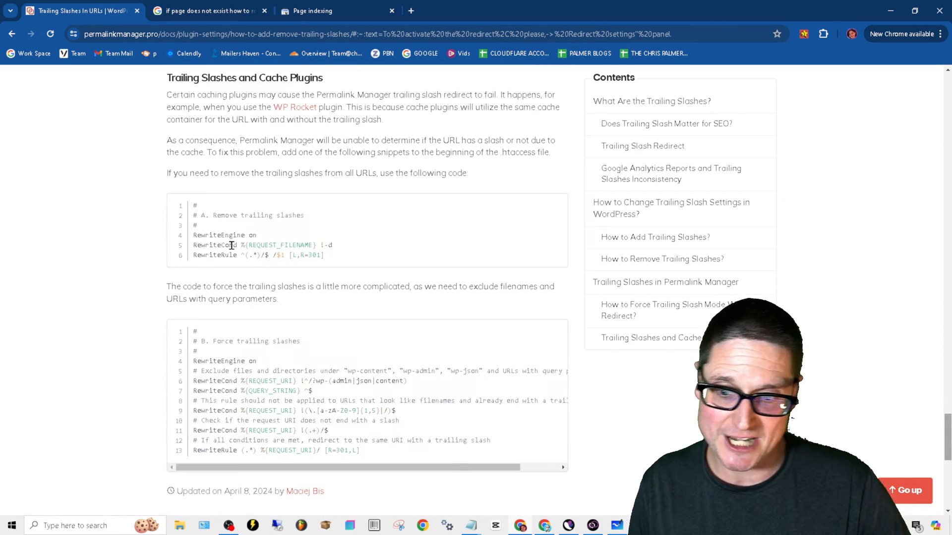
pyautogui.moveTo(166, 77); pyautogui.dragTo(239, 172)
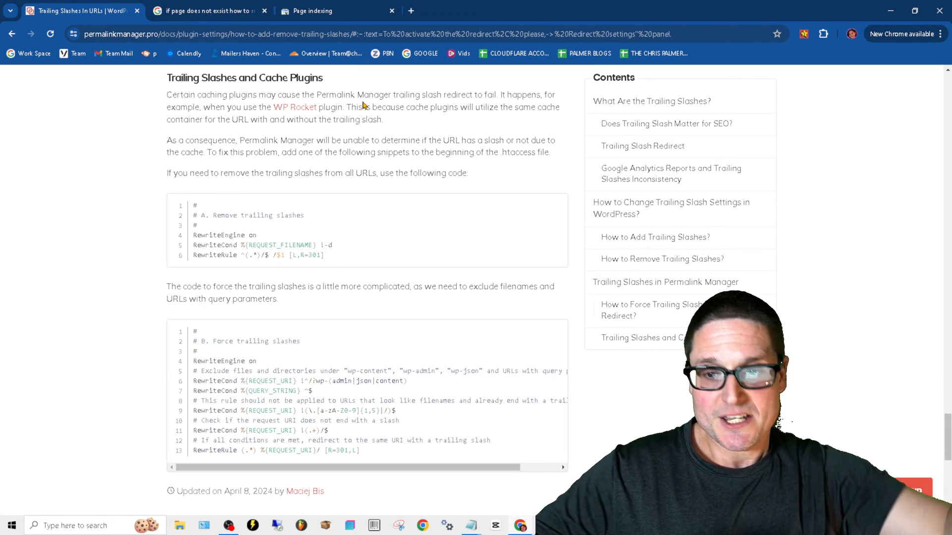
pyautogui.click(209, 11)
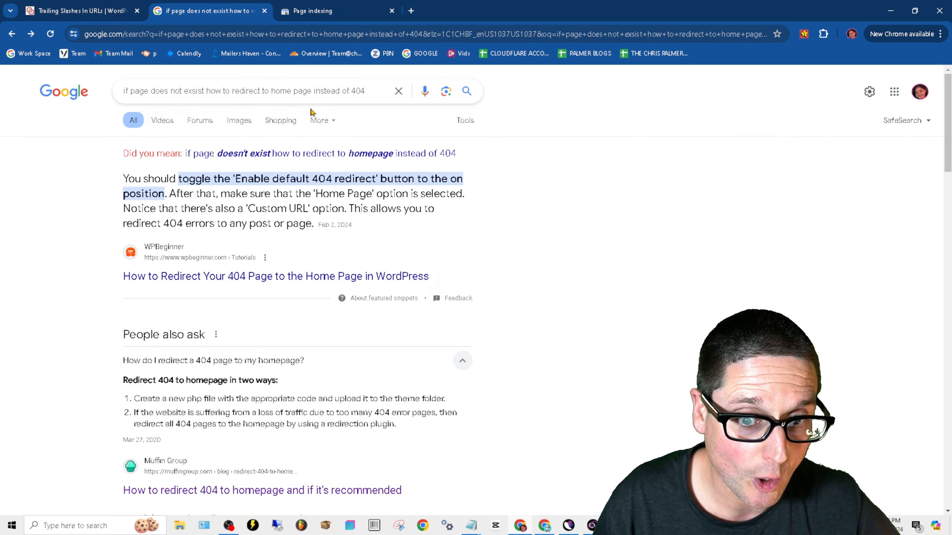
pyautogui.click(243, 91)
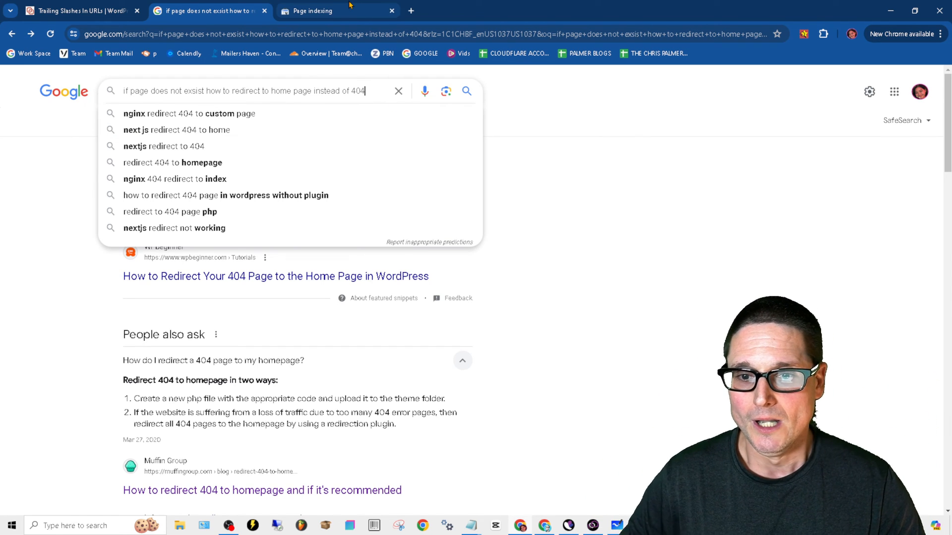
# Return to the Page indexing report showing the Page with redirect reason.
pyautogui.click(337, 11)
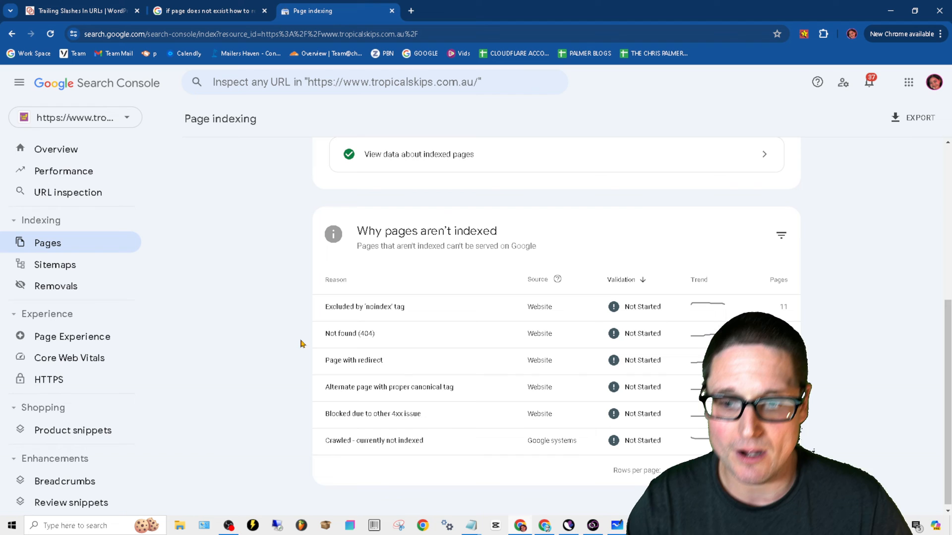
pyautogui.moveTo(447, 360)
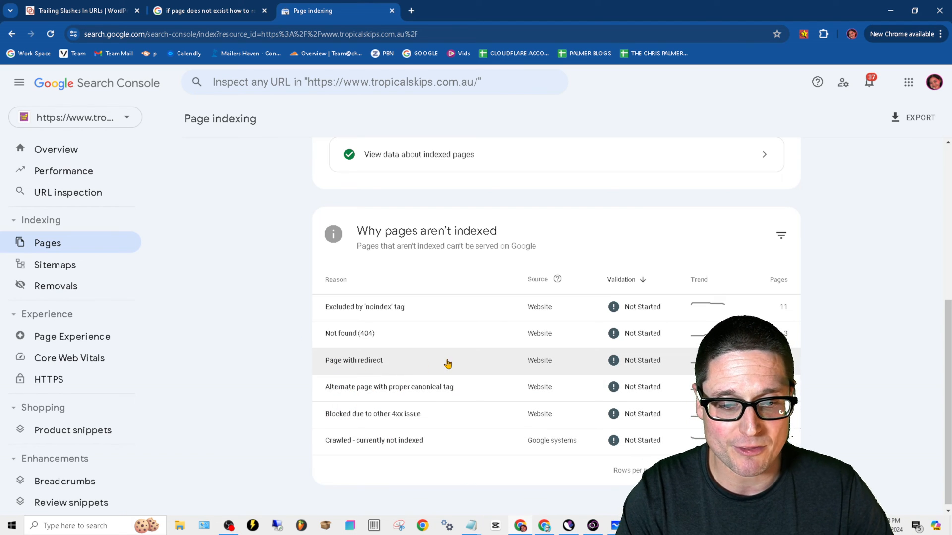